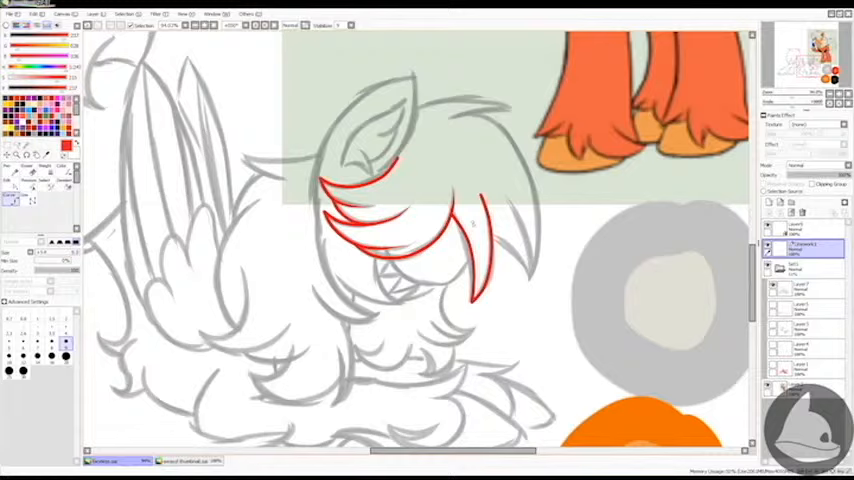
scroll(down, 3)
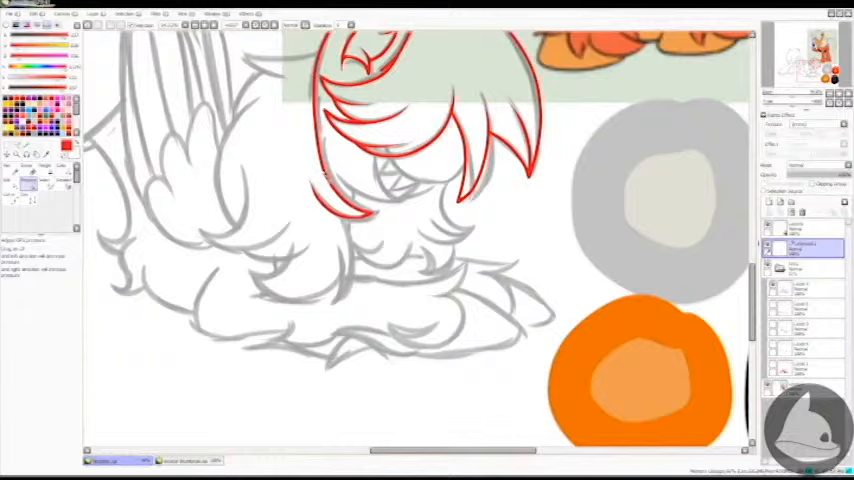